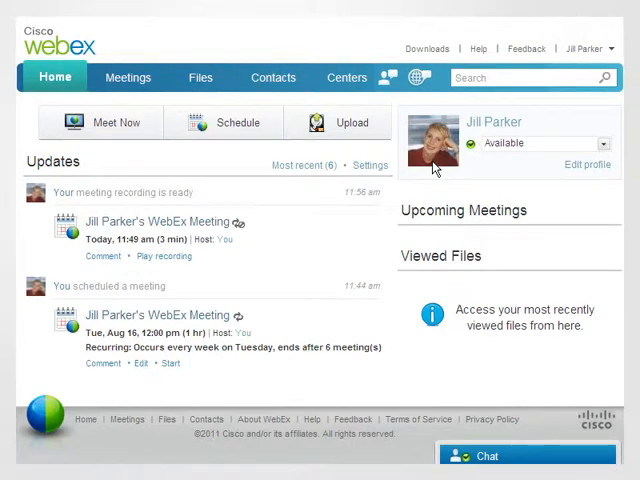
Step: Schedule 'Product Training Session' for 8/12 at 2:00 pm, inviting two colleagues, with a '1. Welcome' agenda
left_click(223, 122)
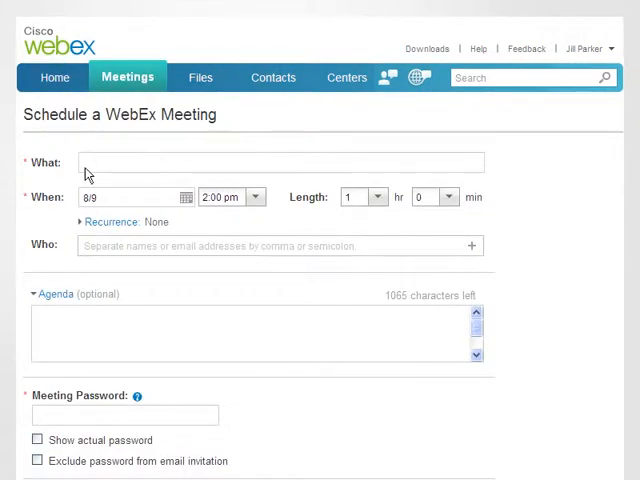
left_click(185, 197)
type("and")
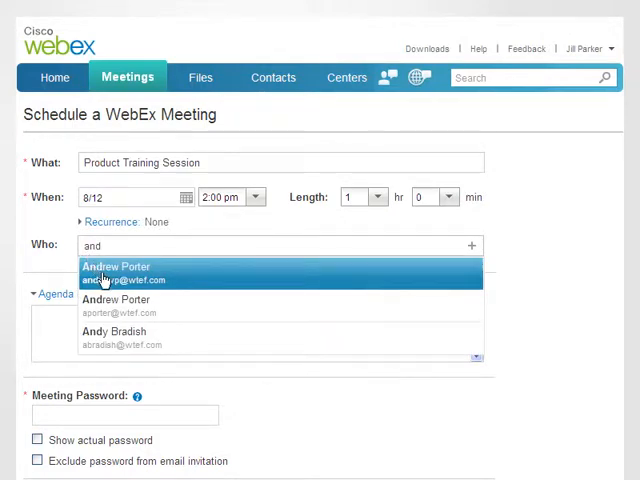
type("sue")
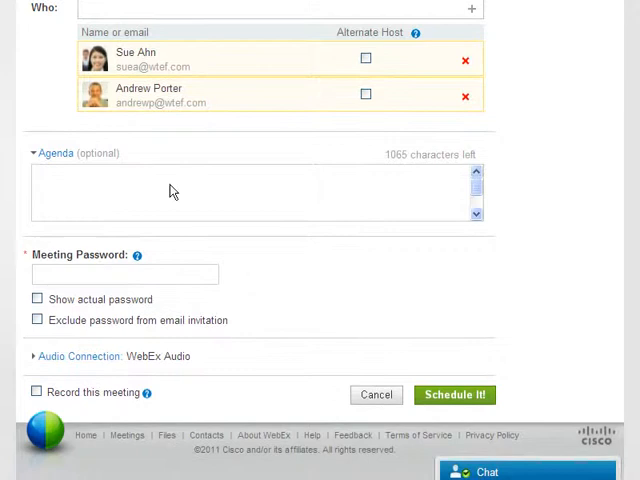
type("1. Welcome")
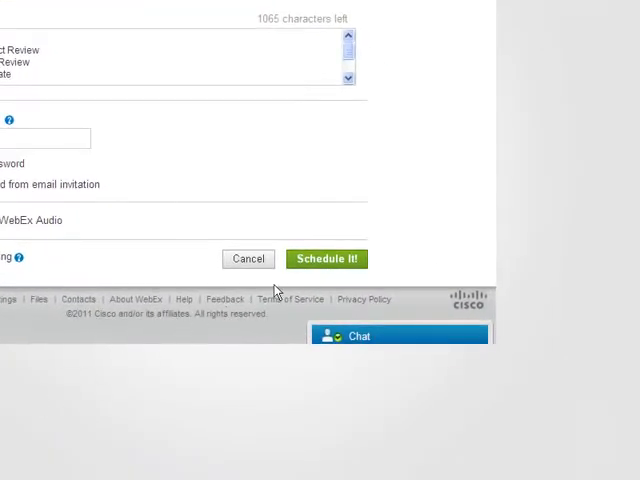
left_click(326, 258)
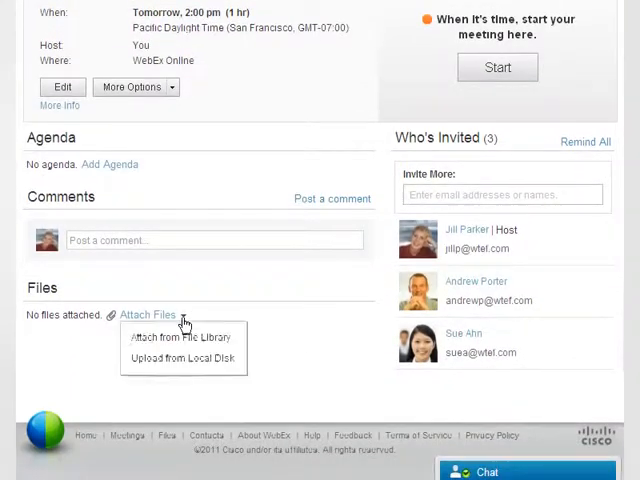
Step: Upload the training slides and product brochure, then start a chat with an online contact
left_click(180, 358)
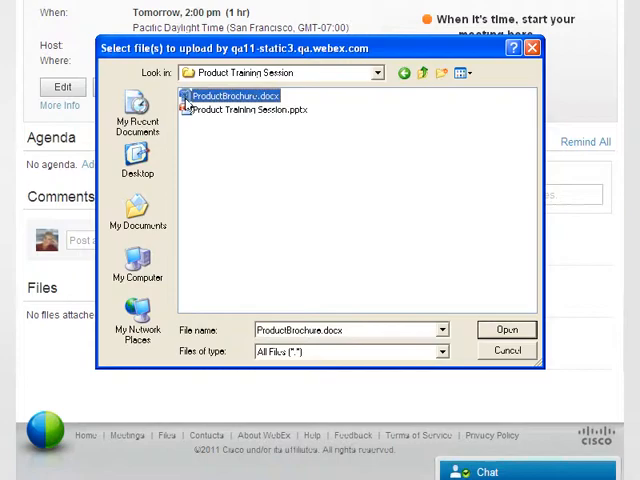
left_click(507, 330)
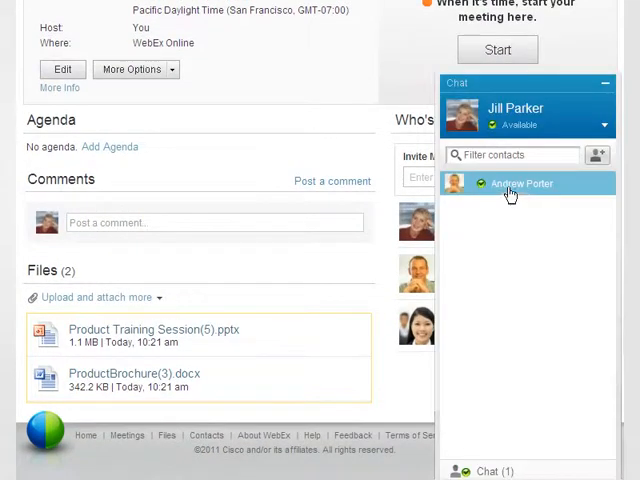
double_click(518, 183)
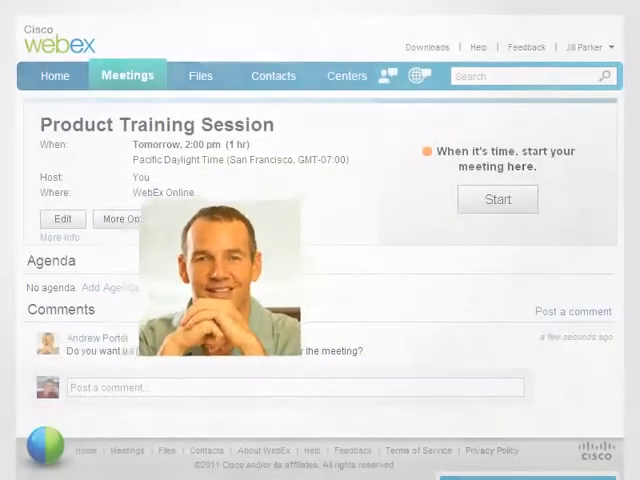
Step: Post the reply 'Please do. The background provided in the two documents will help direct our meeting.'
type("Ple")
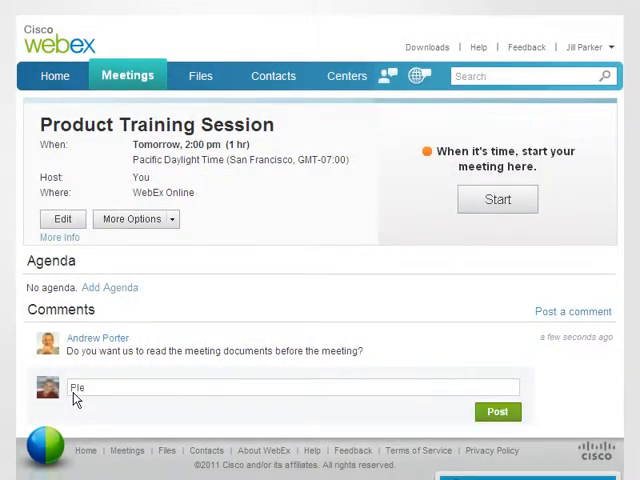
type("Please do. The background provided in the two documents will help direct our meeting.")
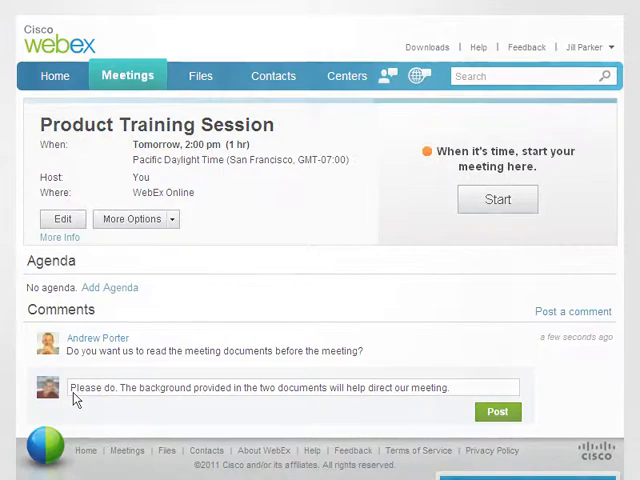
left_click(497, 411)
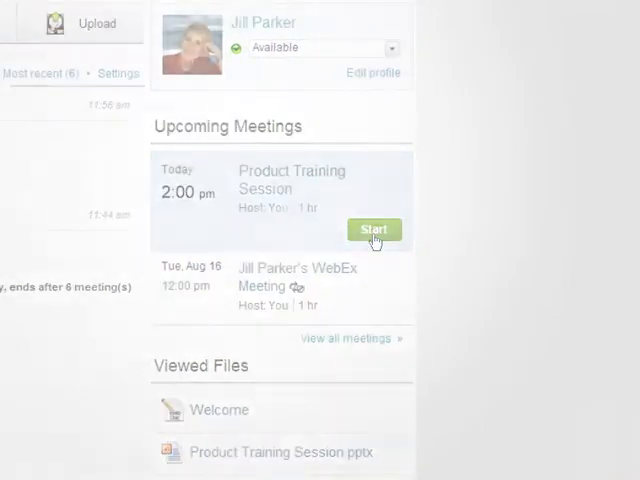
Step: Start the Product Training Session from Home and join it from the tablet's WebEx app
left_click(375, 229)
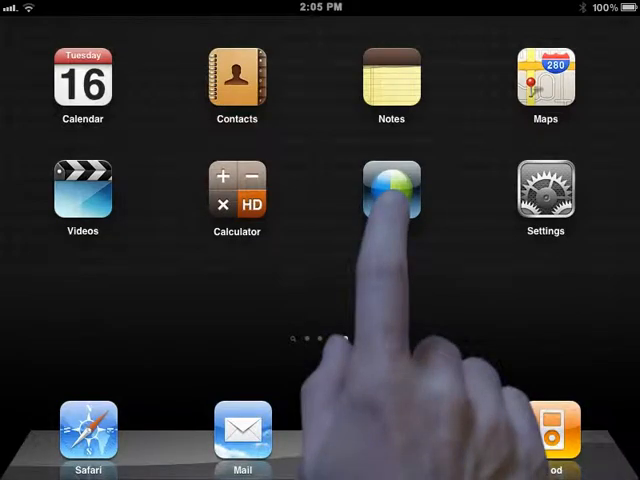
left_click(390, 190)
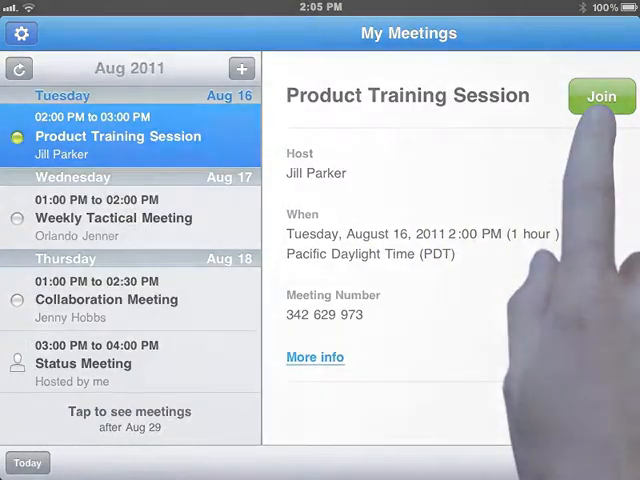
left_click(601, 97)
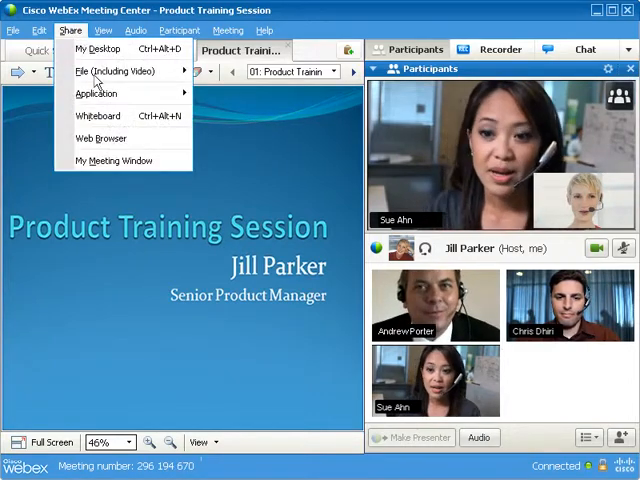
Step: Share the brochure file with attendees, then end the meeting for everyone with file upload
left_click(113, 70)
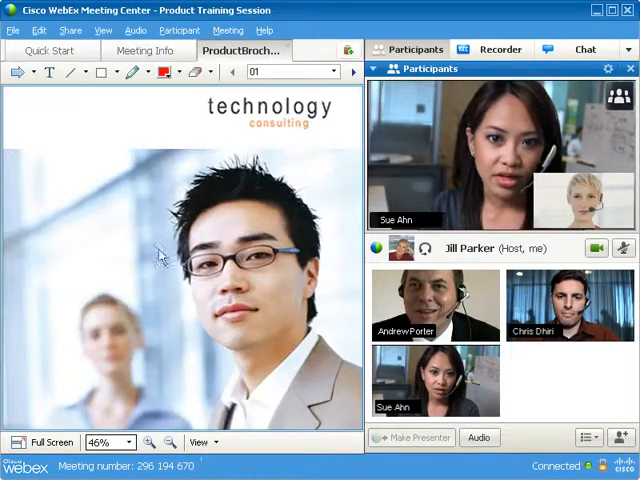
left_click(13, 30)
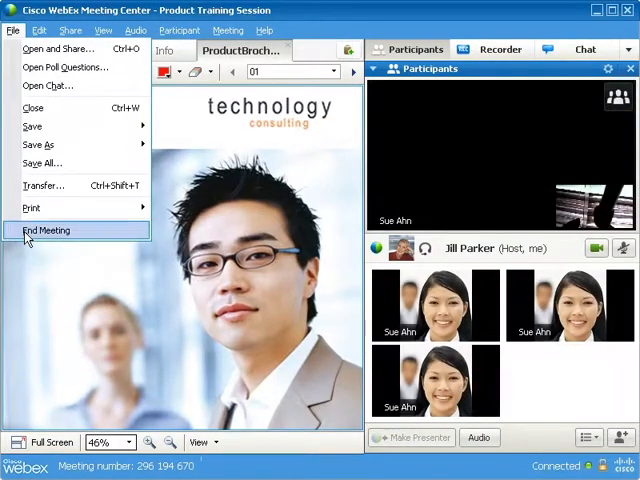
left_click(46, 230)
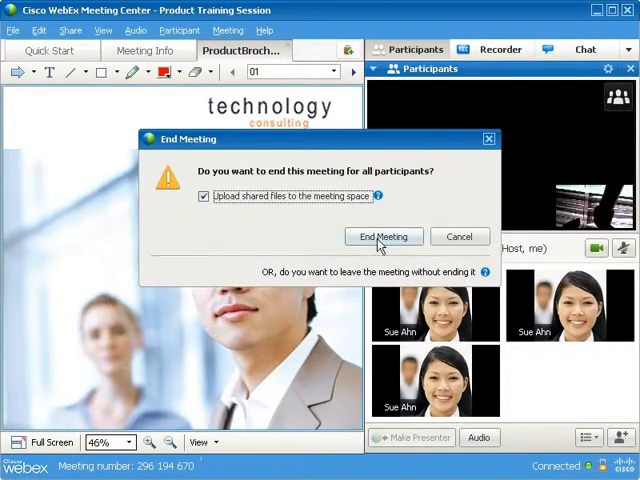
left_click(383, 236)
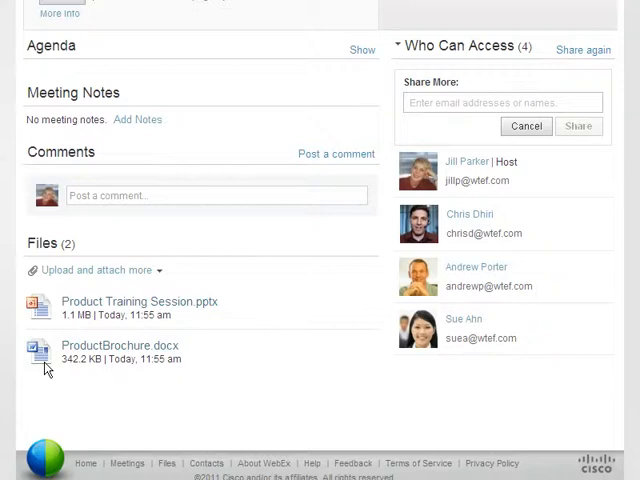
Step: Write meeting notes and share the meeting space with one more suggested contact
scroll("up", 3)
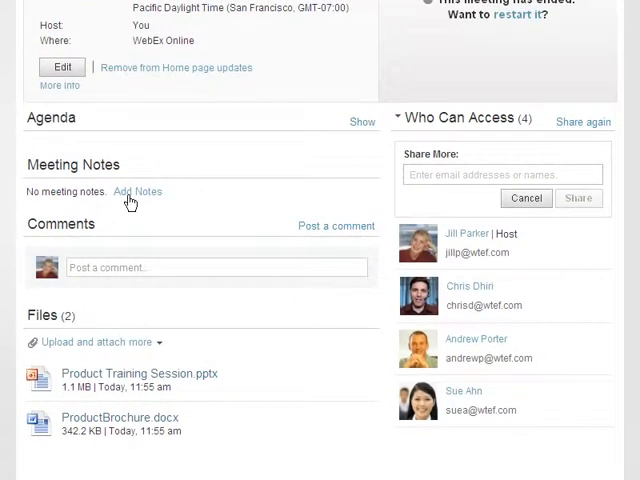
left_click(138, 191)
type("j")
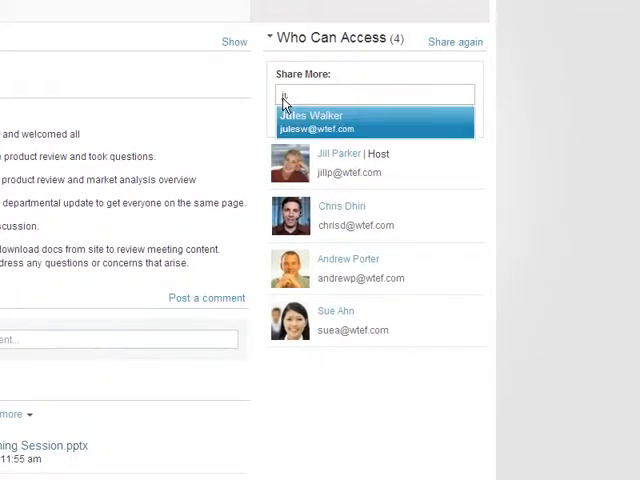
left_click(311, 117)
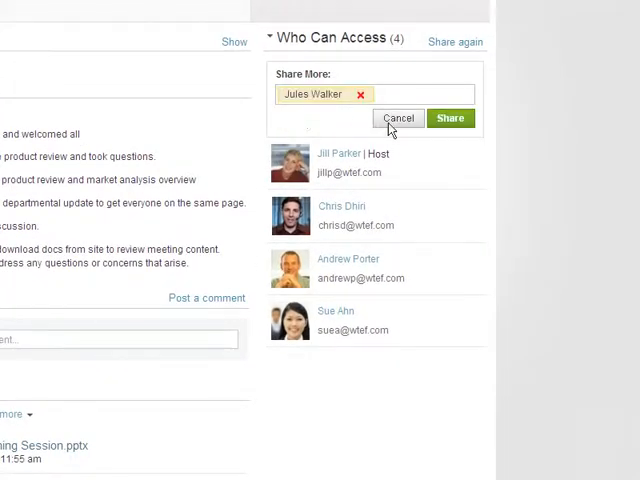
left_click(450, 118)
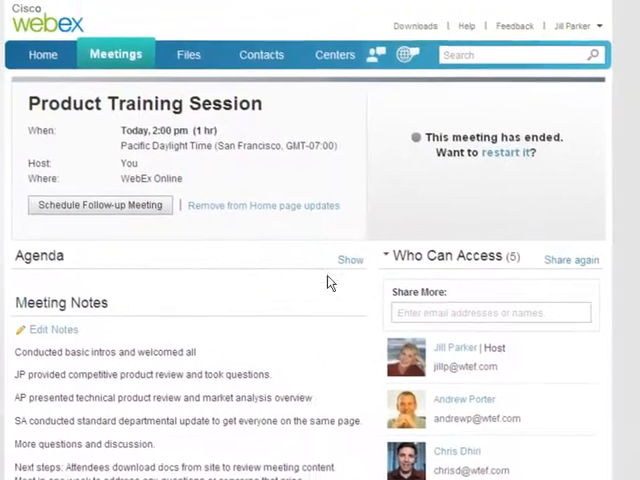
Step: Schedule a weekly follow-up ending after 6 meetings, inviting a contact starting 'jul'
left_click(99, 205)
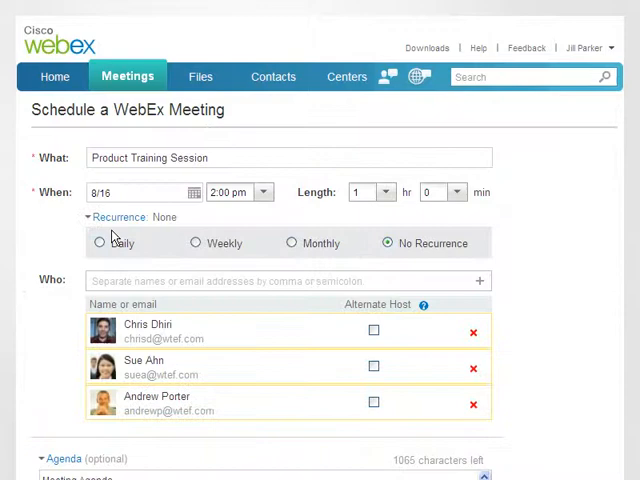
left_click(195, 242)
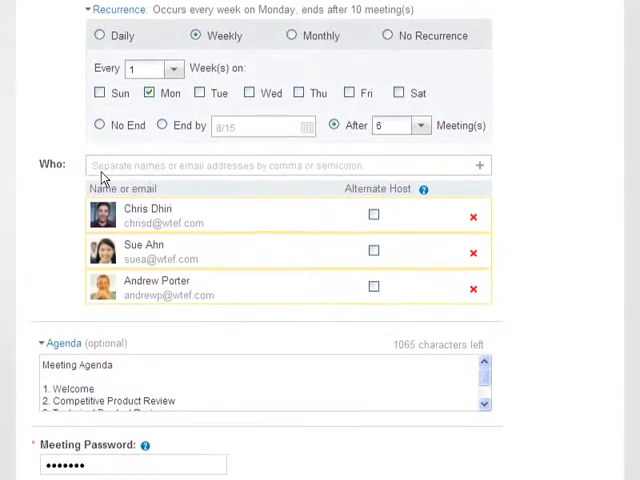
type("jul")
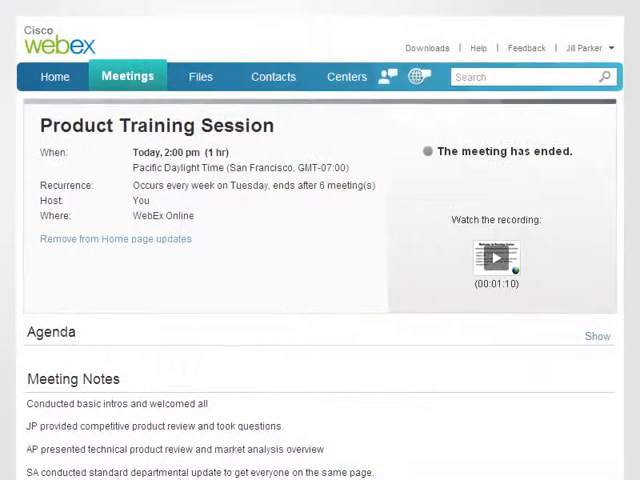
Step: Post the comment 'Do you need me to prepare anything for our next meeting?'
scroll("down", 3)
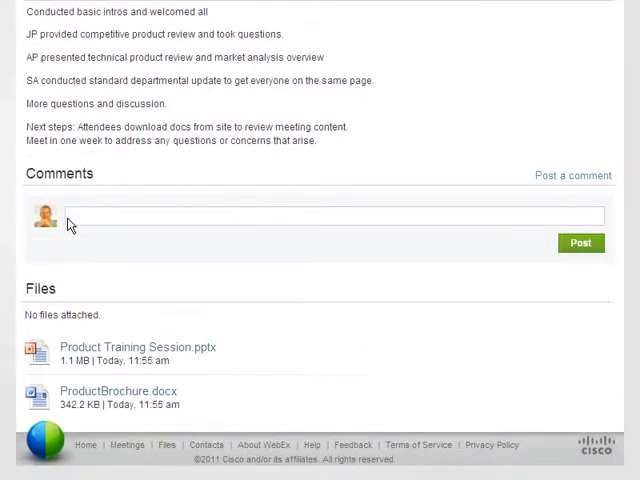
type("Do you need me to prepare anything for our next meeting?")
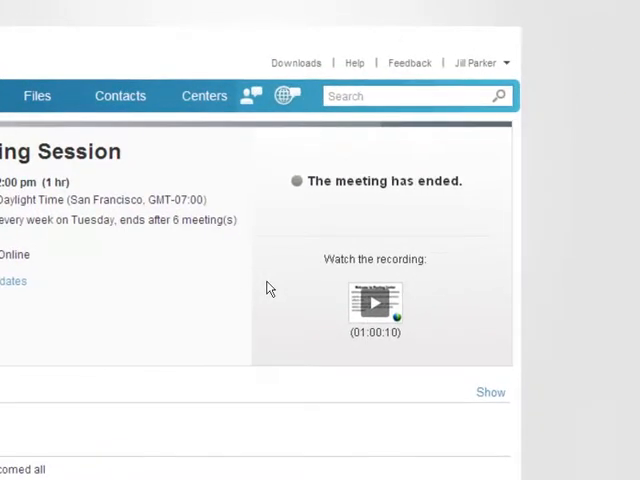
left_click(375, 303)
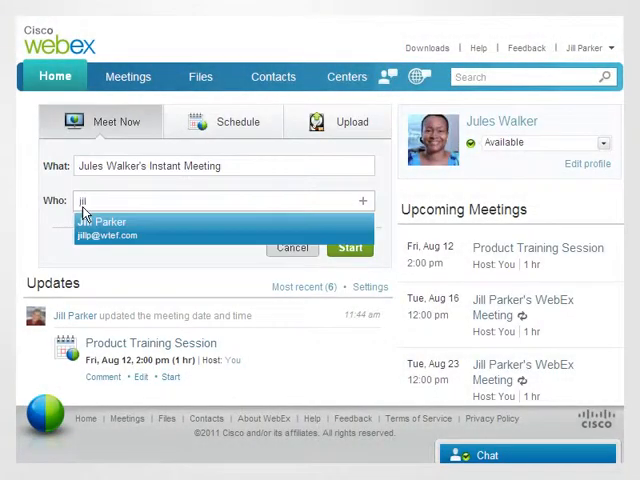
left_click(110, 221)
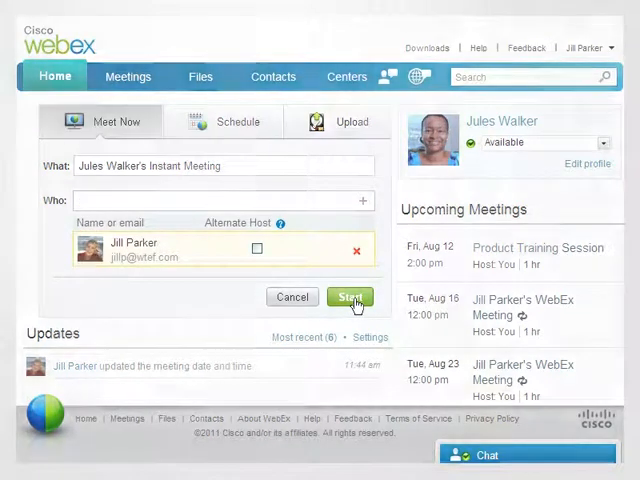
left_click(350, 297)
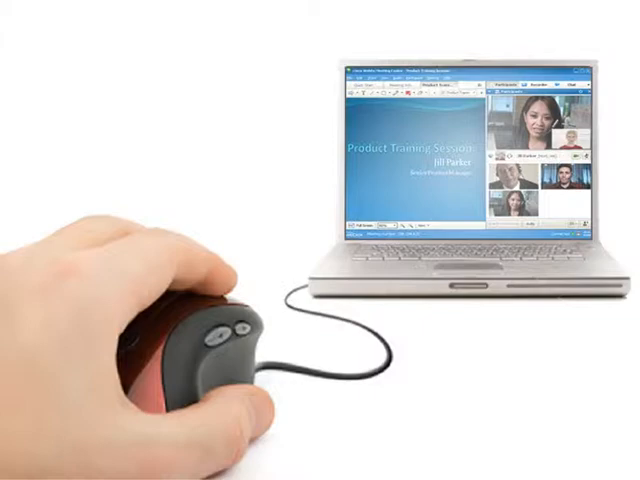